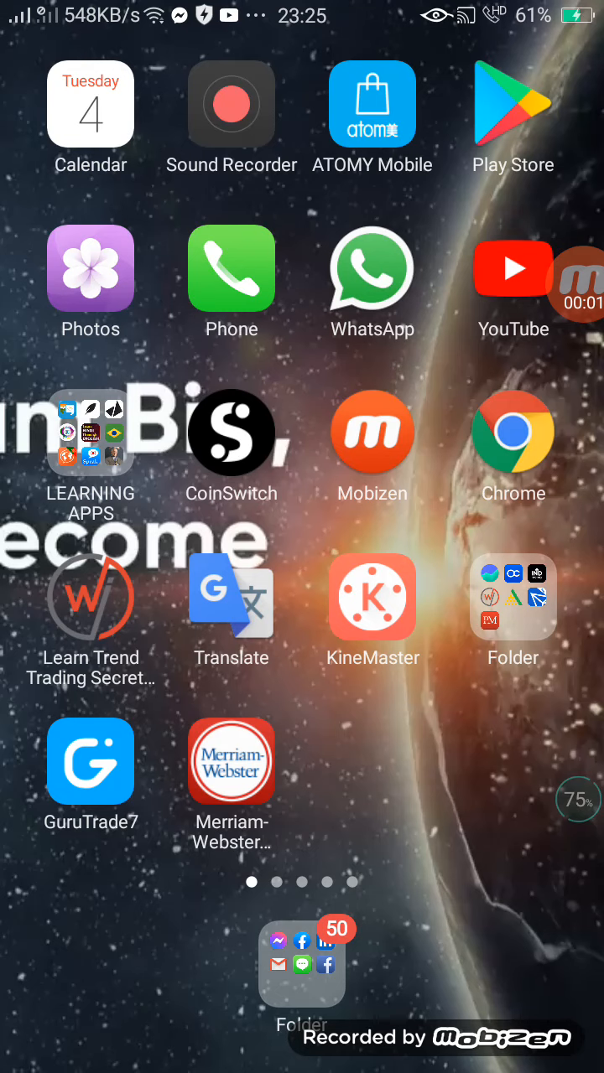
- Launch Chrome and go to tirus.ltd to reach the Tirus Investment Fund homepage
click(372, 104)
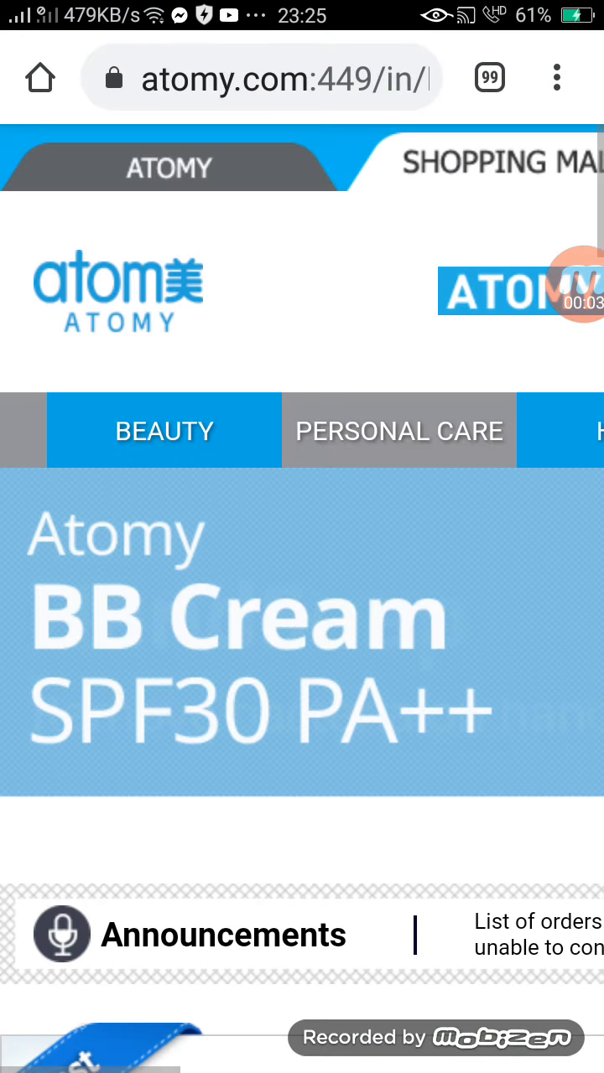
click(260, 78)
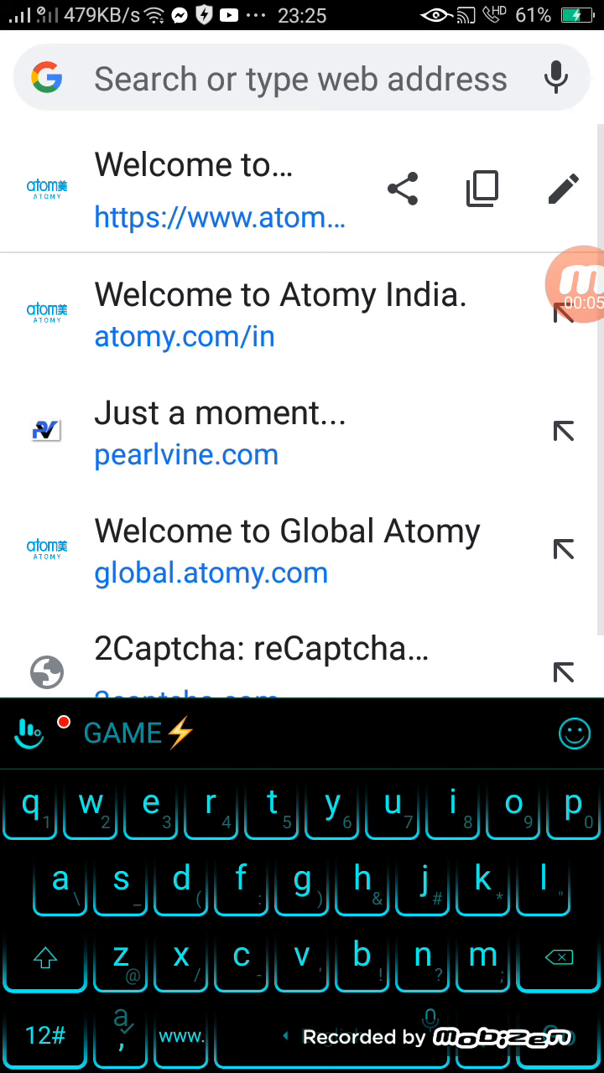
text(tirus.ltd/en/)
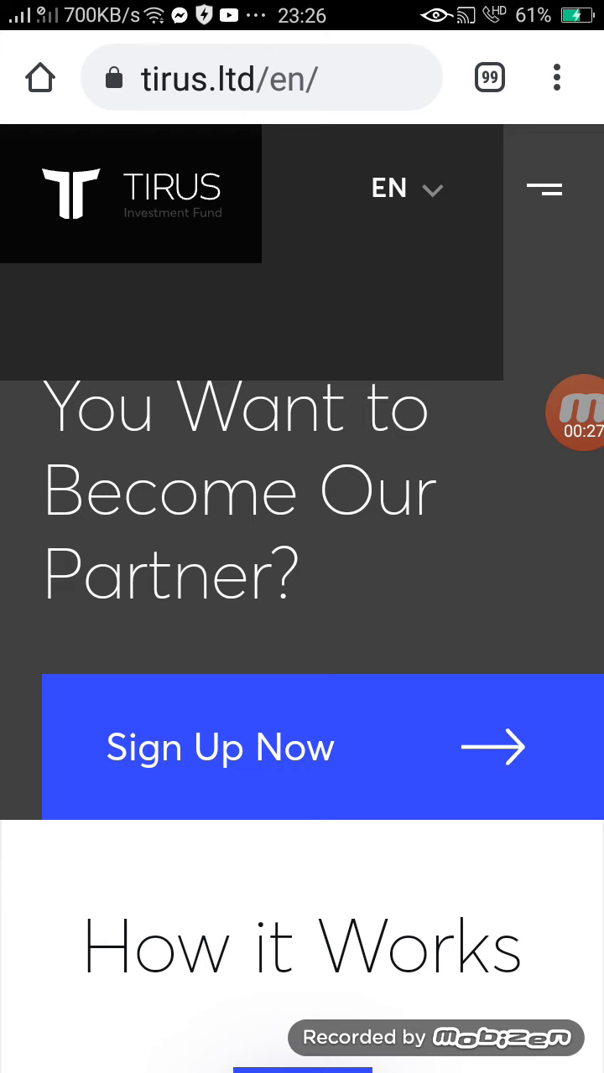
- Reach the Tirus sign-in page with email, password and captcha via the site menu's Account entry
click(432, 188)
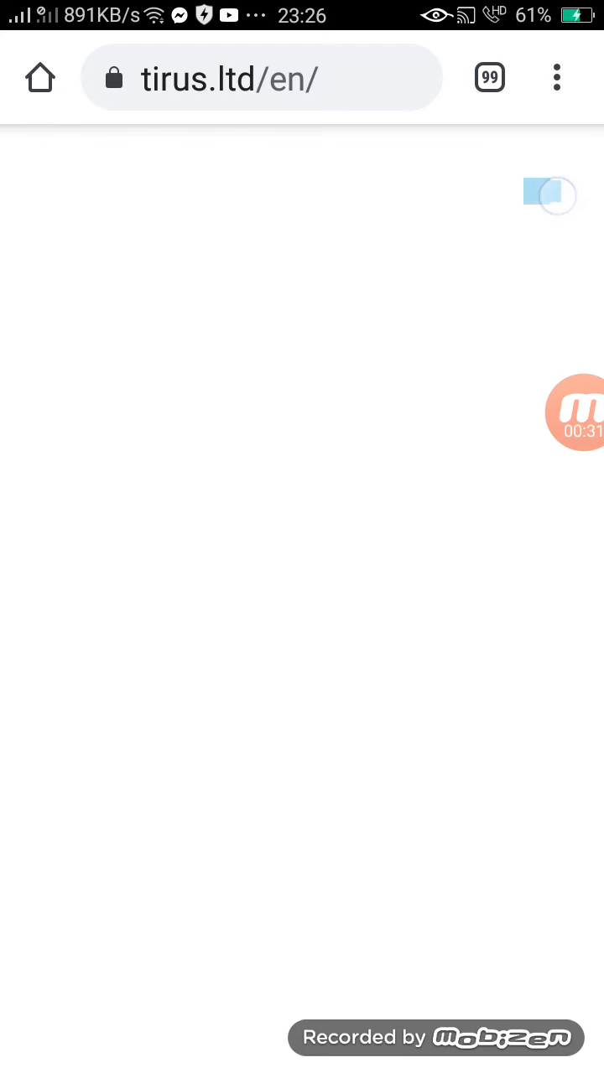
click(547, 195)
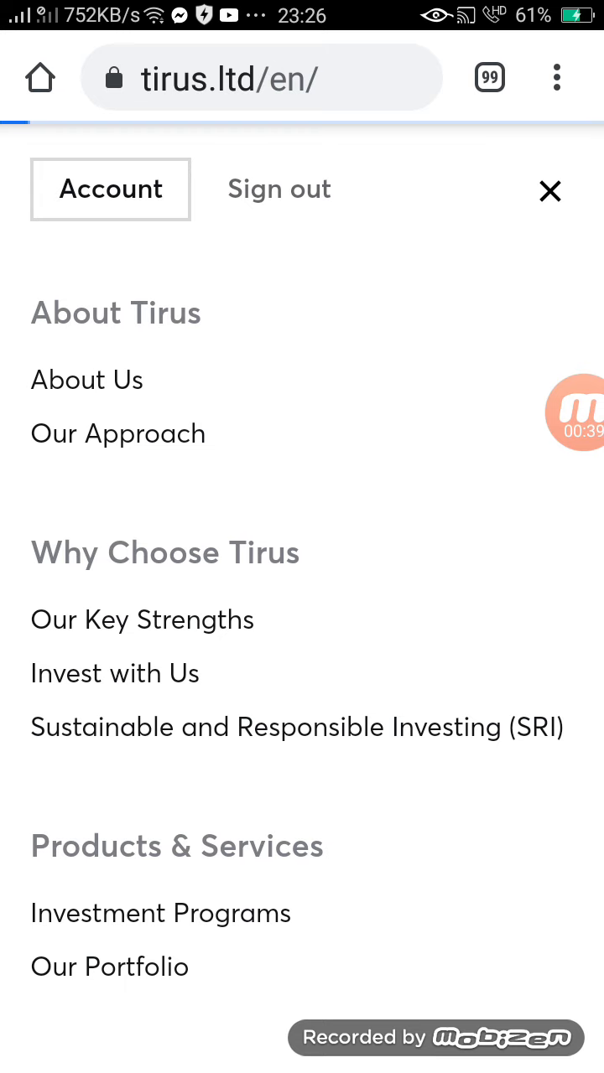
click(551, 191)
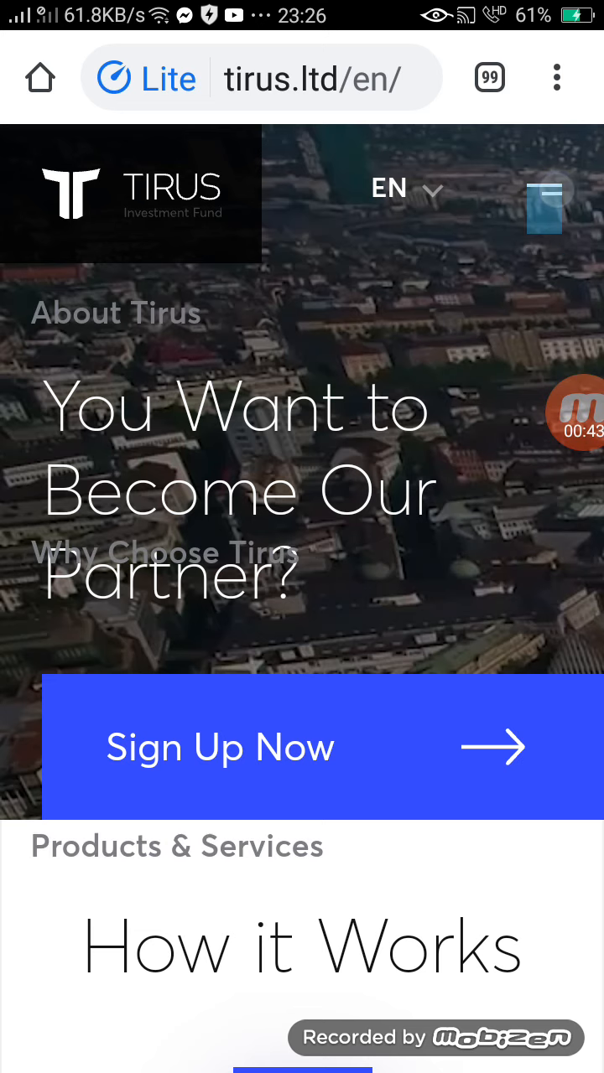
click(547, 191)
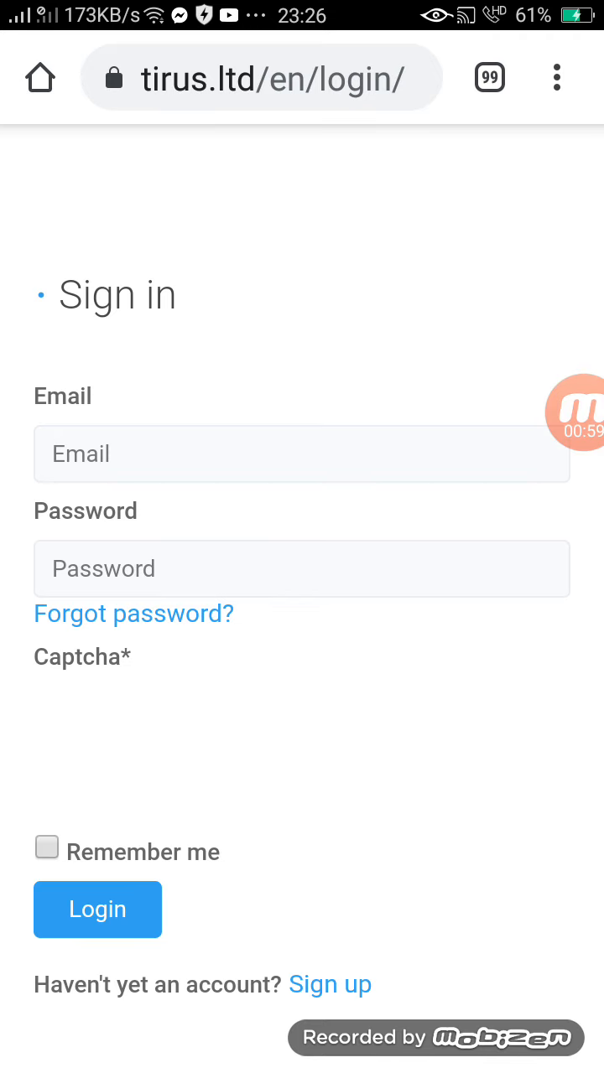
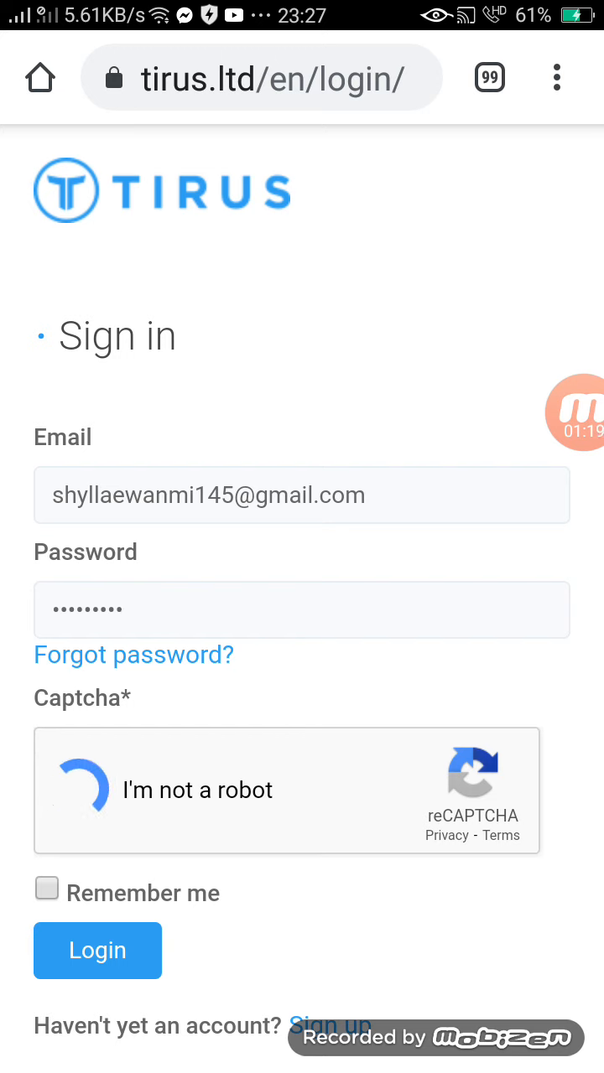
- Sign in with the gmail account, Remember me ticked, landing on the General dashboard
click(84, 790)
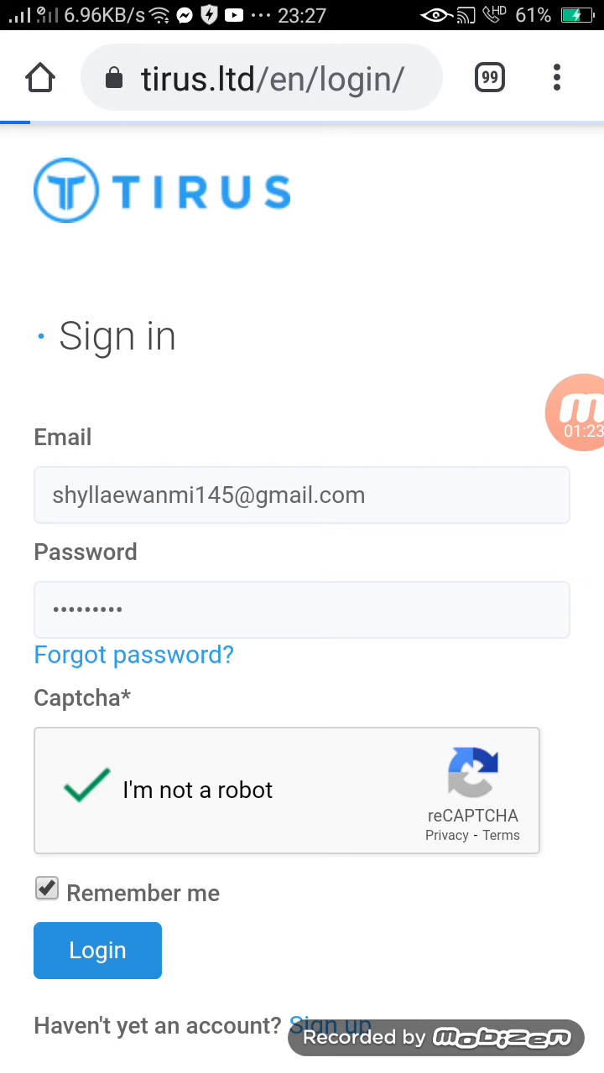
click(95, 951)
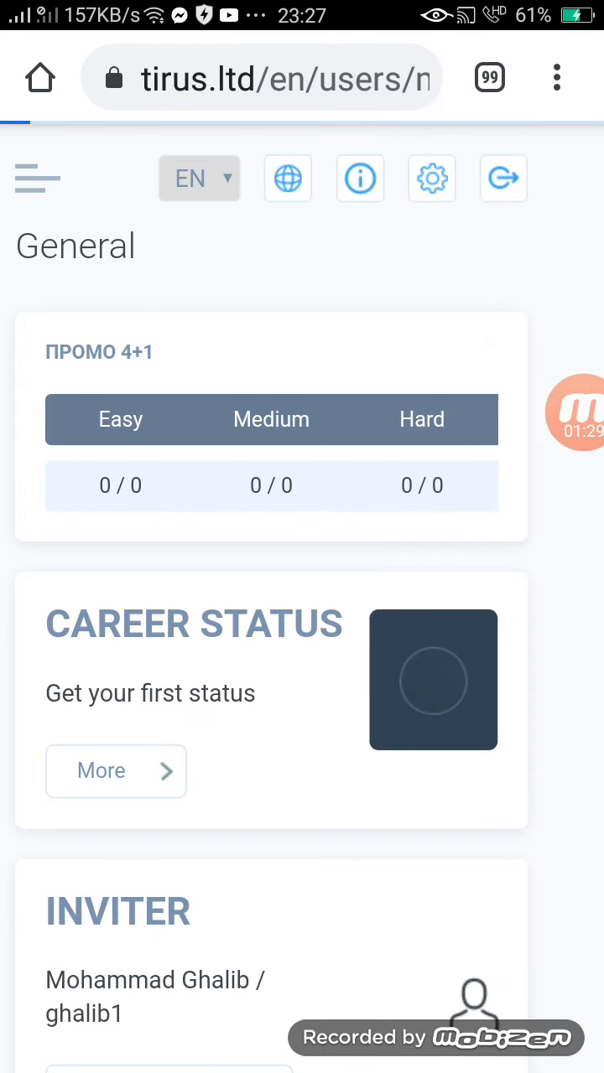
- Review the General dashboard and go to the My team referral list from the sidebar
click(555, 79)
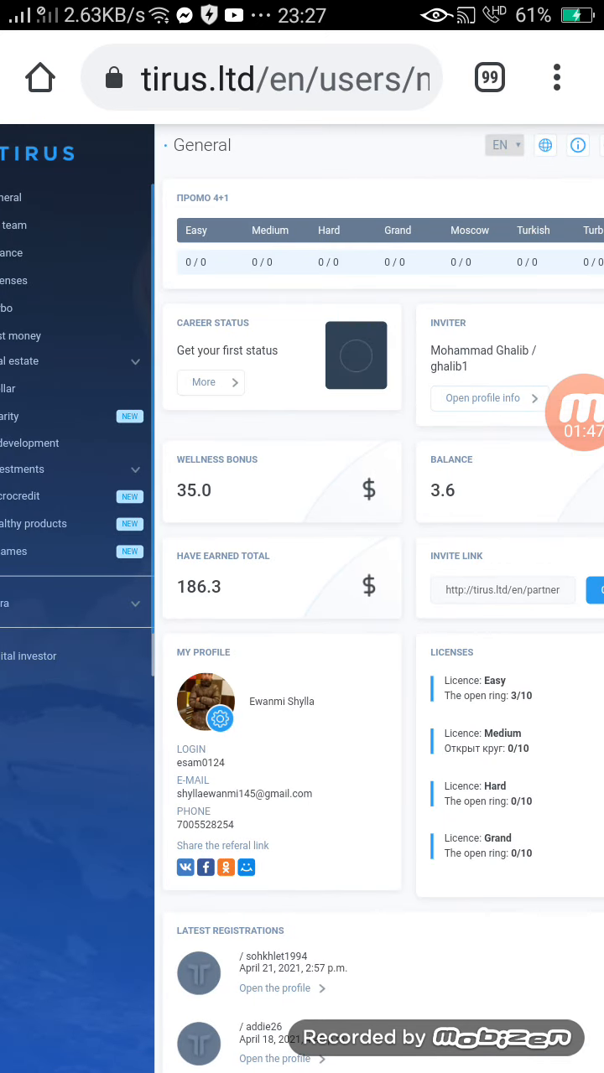
scroll(down, 3)
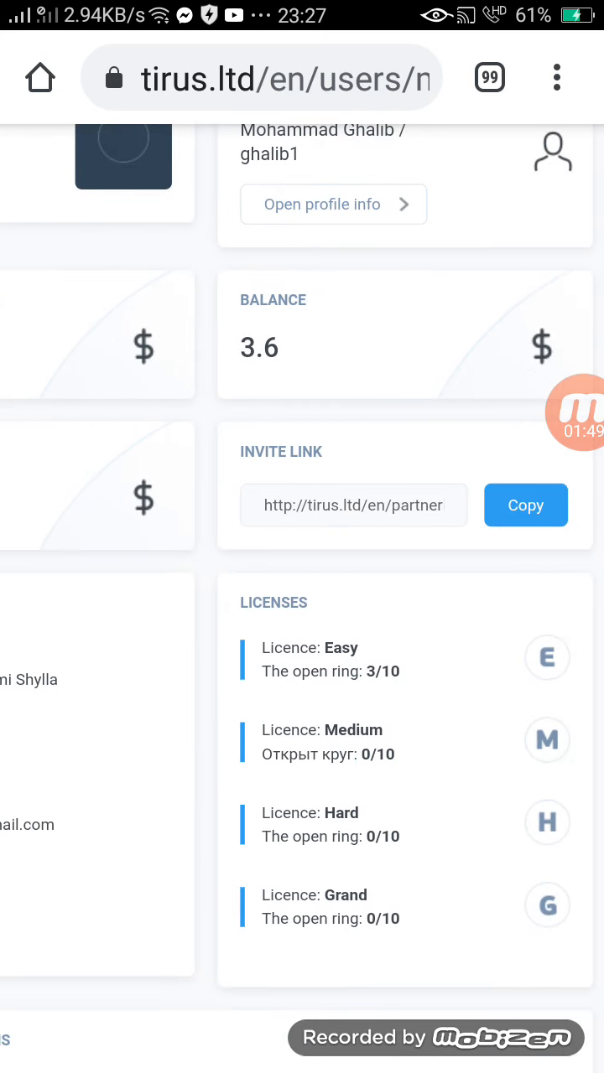
scroll(down, 3)
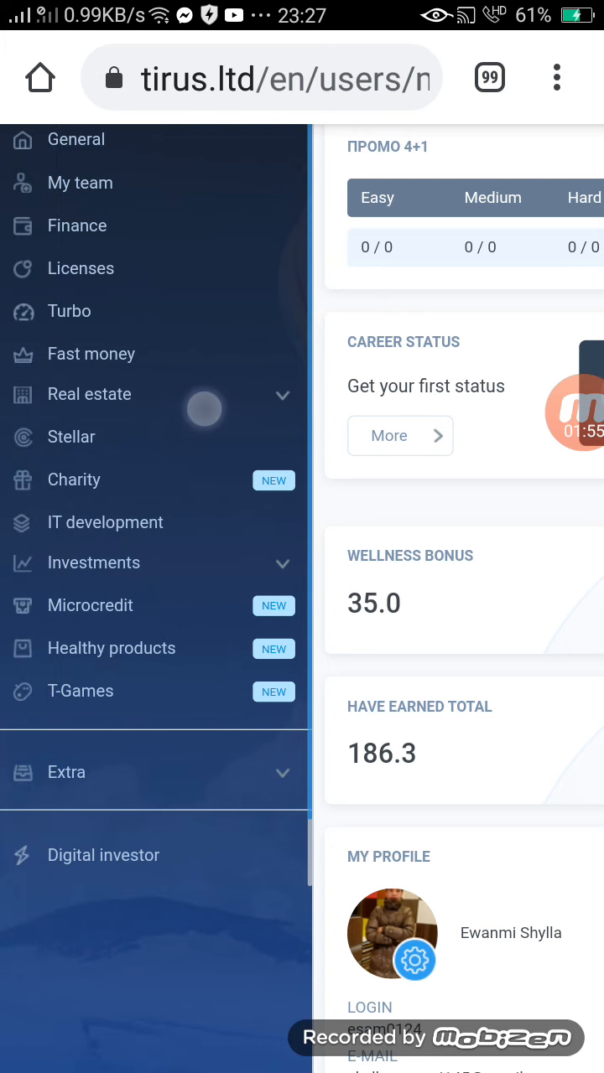
click(80, 182)
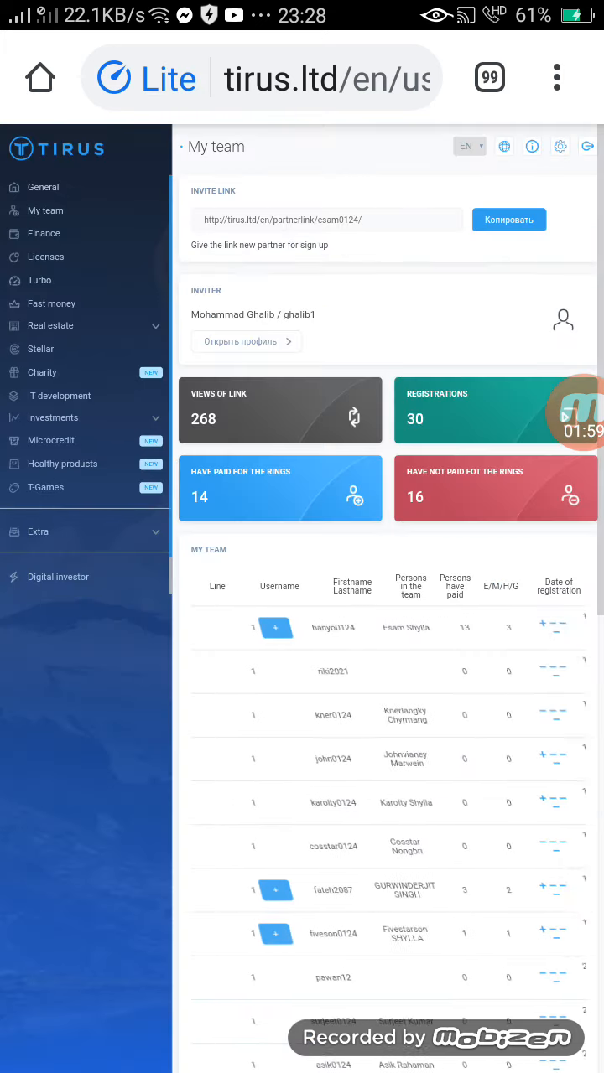
- Browse the referral team table with expanded sub-teams, then return to the dashboard section menu
scroll(down, 3)
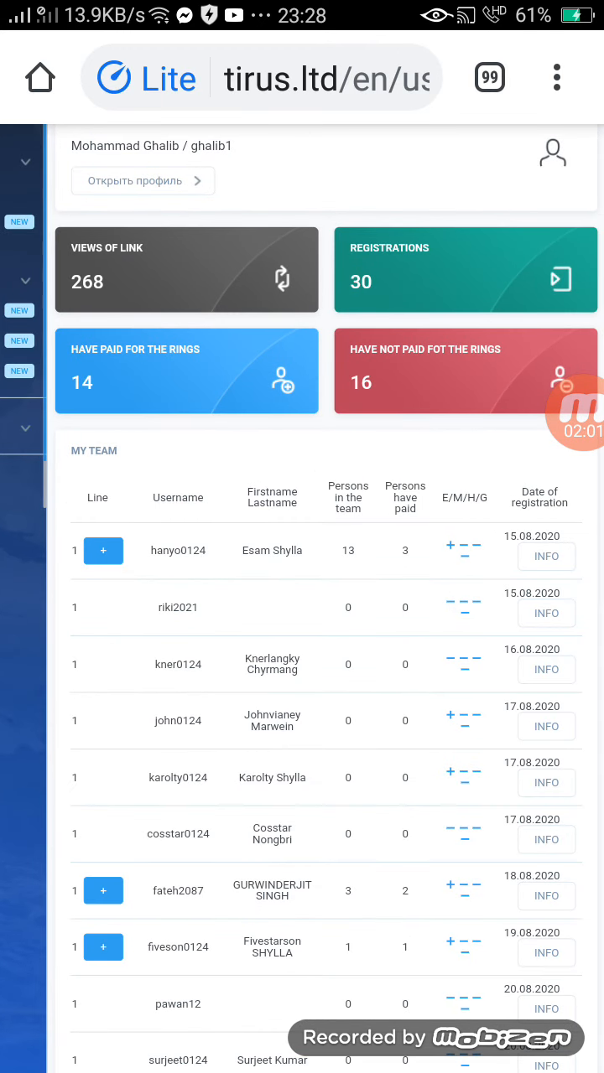
scroll(down, 3)
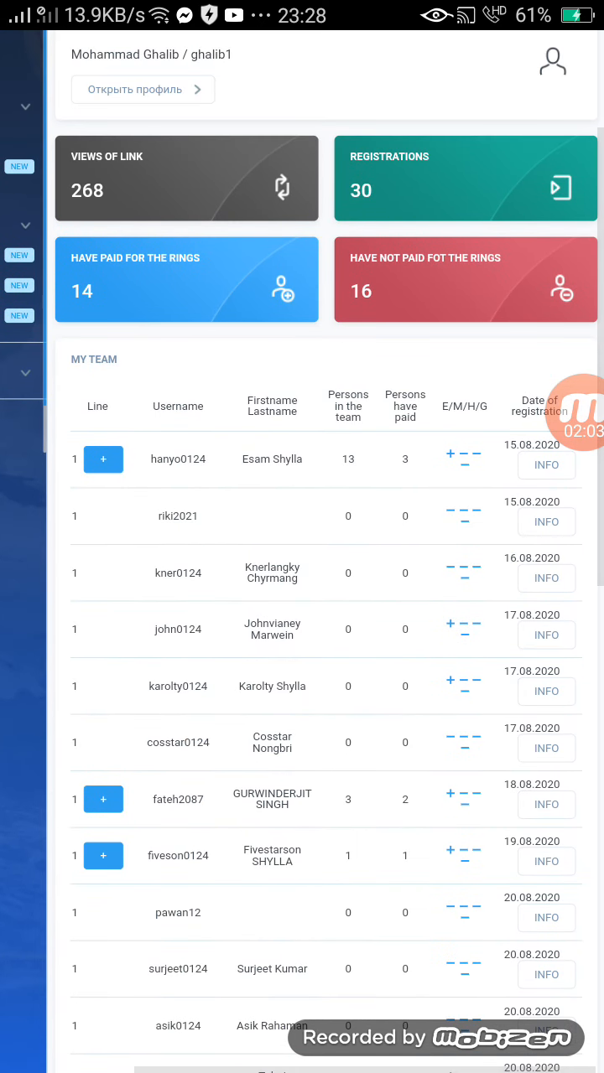
scroll(down, 3)
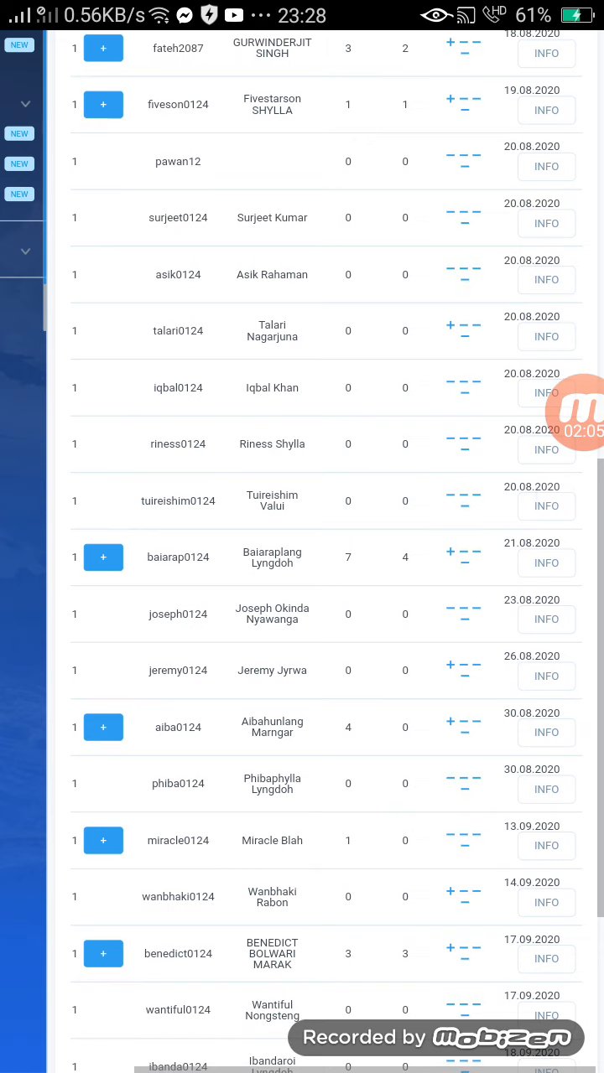
scroll(down, 3)
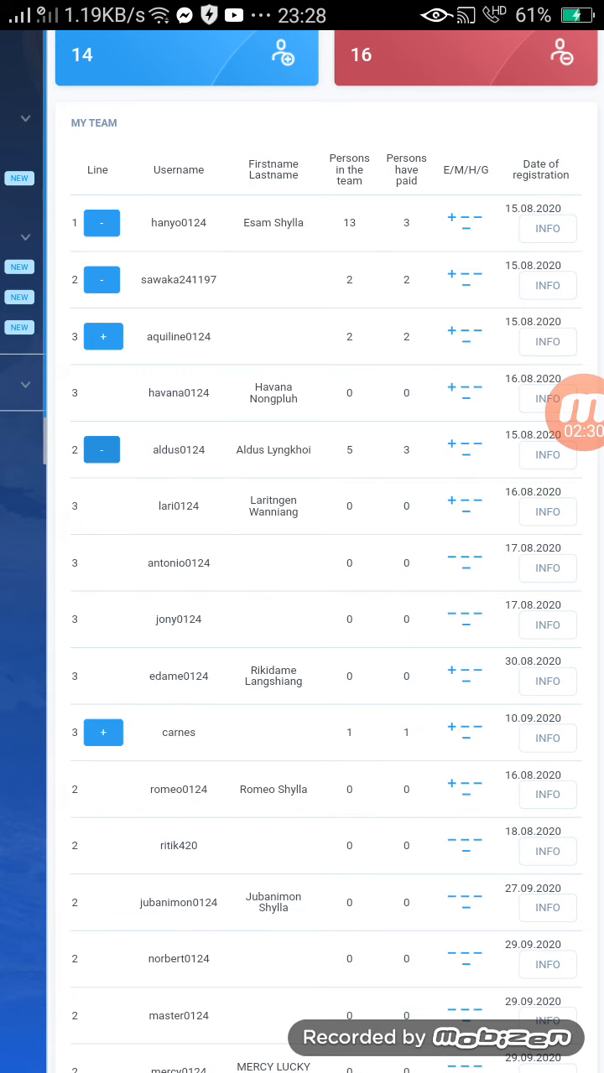
scroll(down, 3)
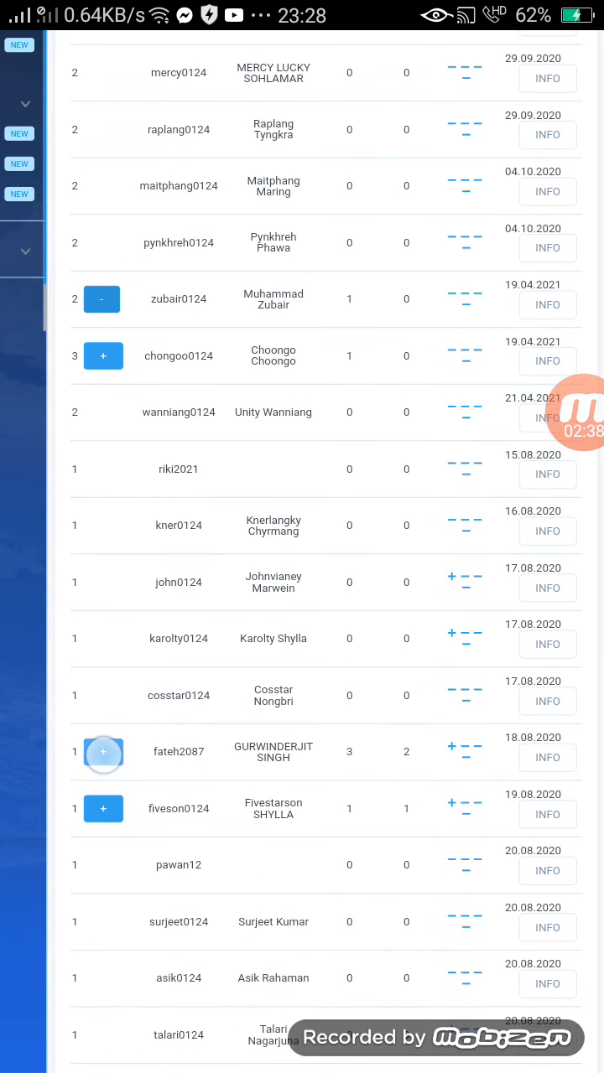
scroll(down, 3)
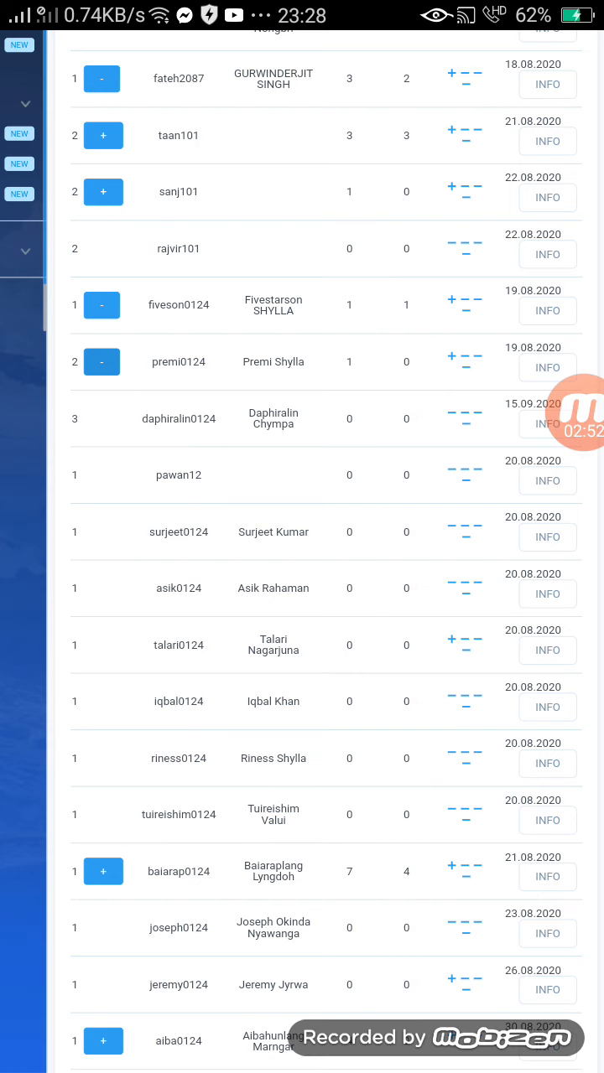
scroll(down, 3)
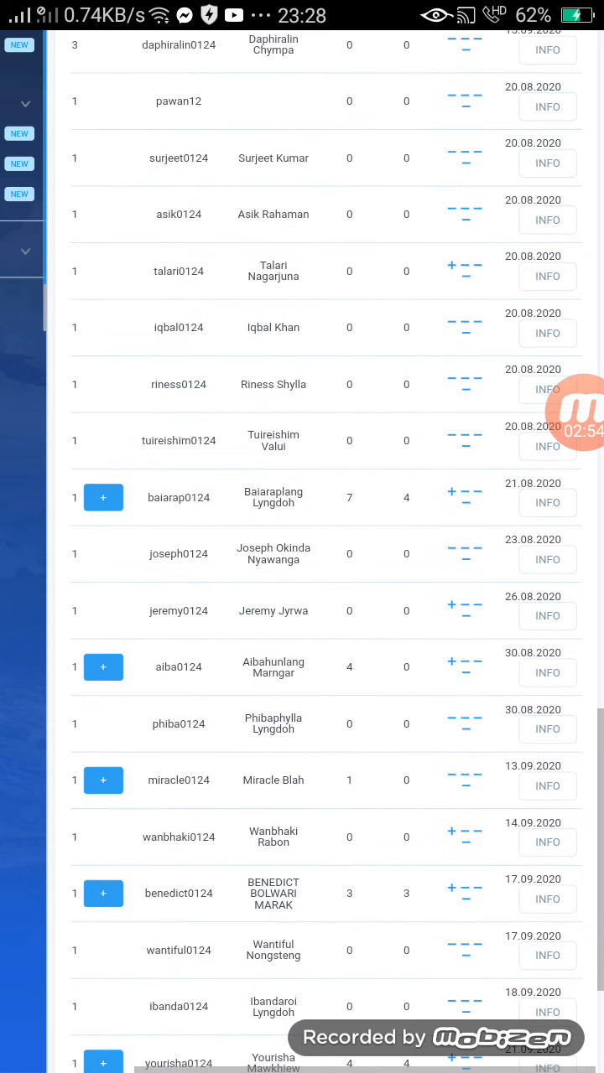
click(104, 496)
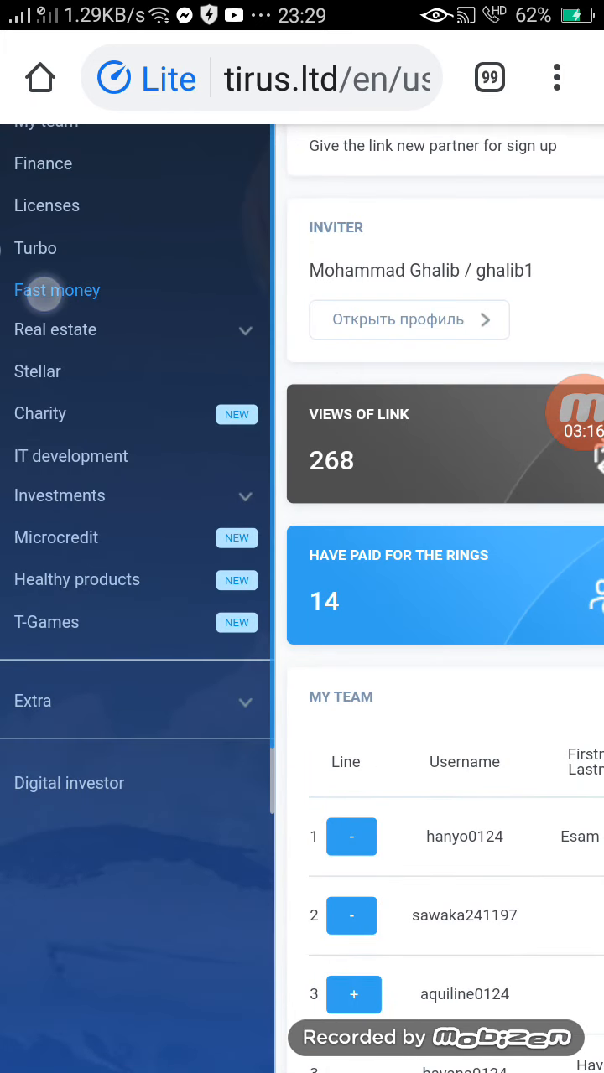
- View the Fast Money 25 program page showing its $25 cost and ring of members
click(57, 288)
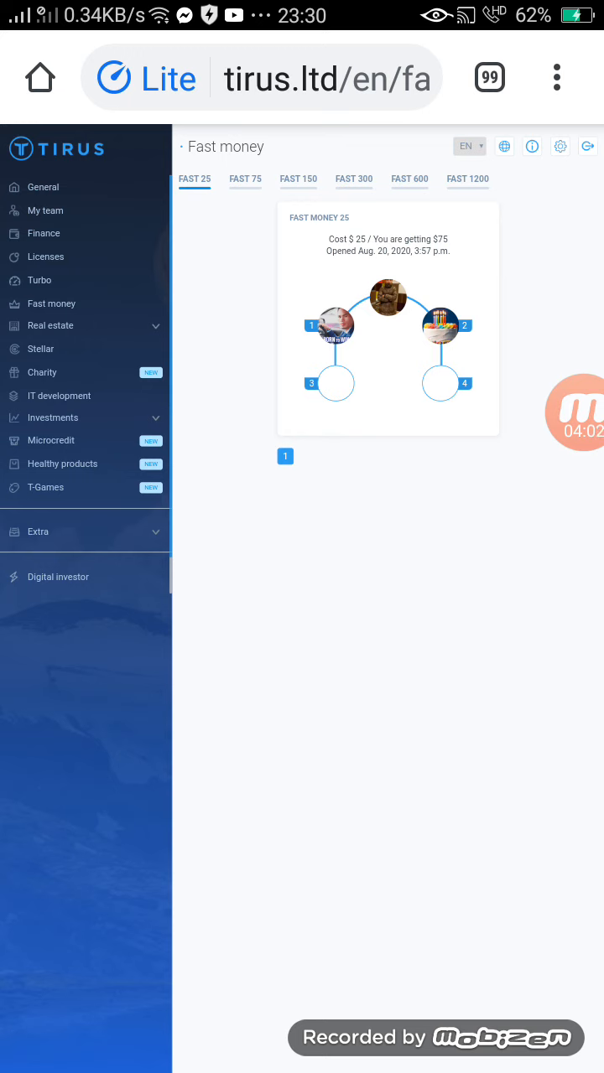
click(573, 411)
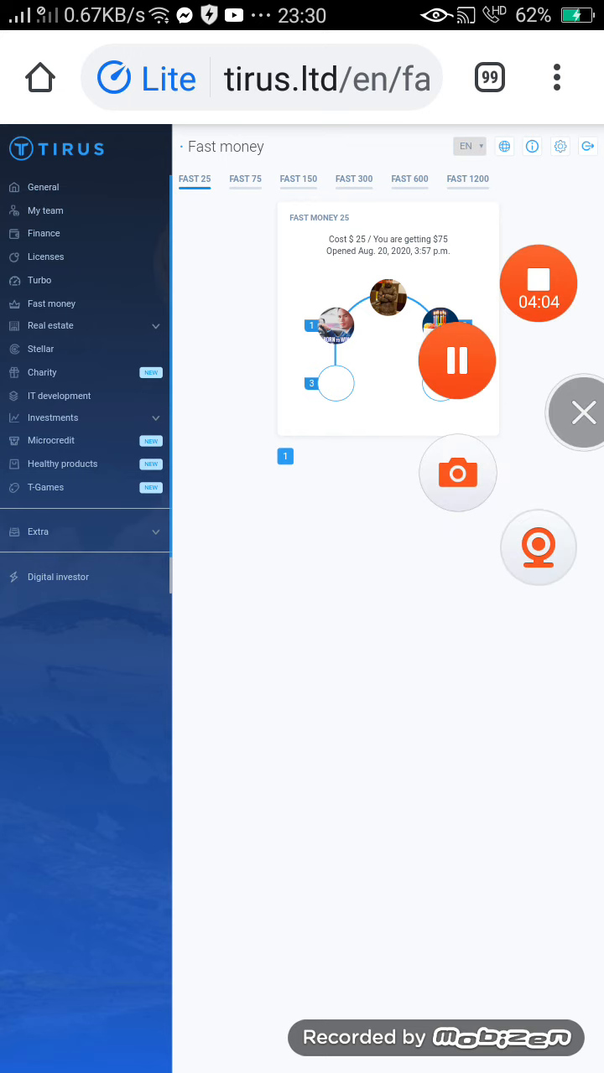